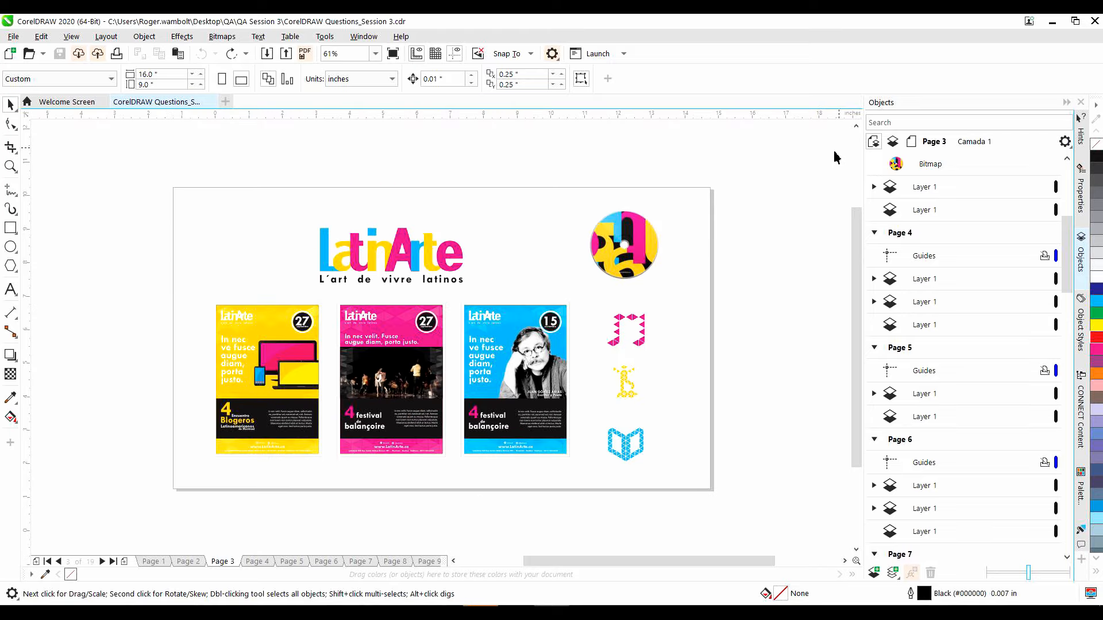
# Check pages 2 and 3, then drag the round logo bitmap onto the desktop.
pyautogui.click(762, 243)
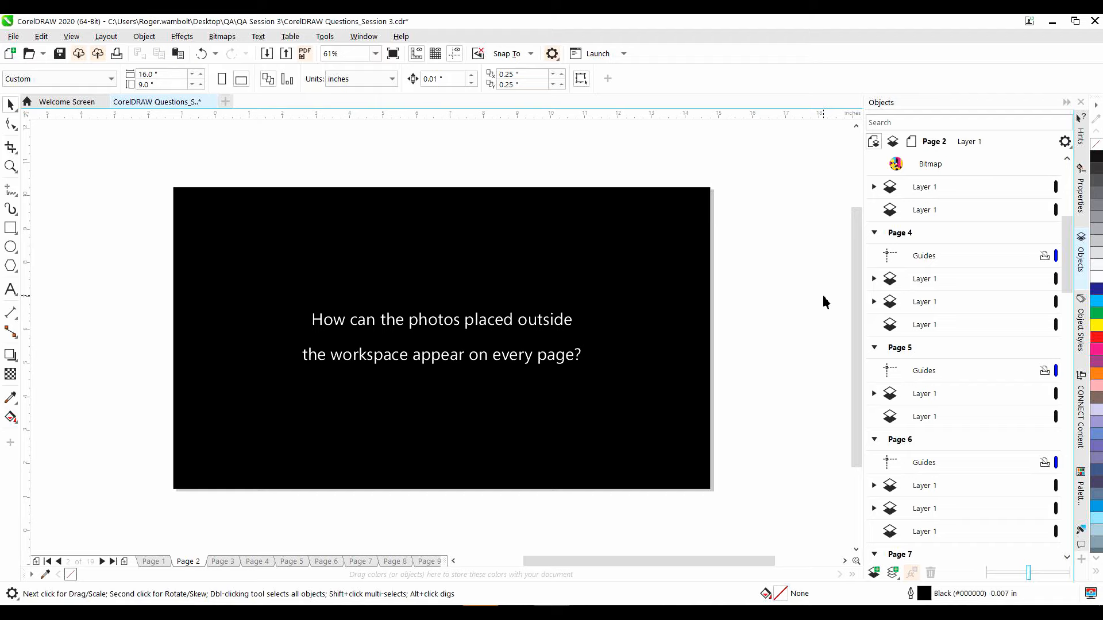
pyautogui.click(223, 561)
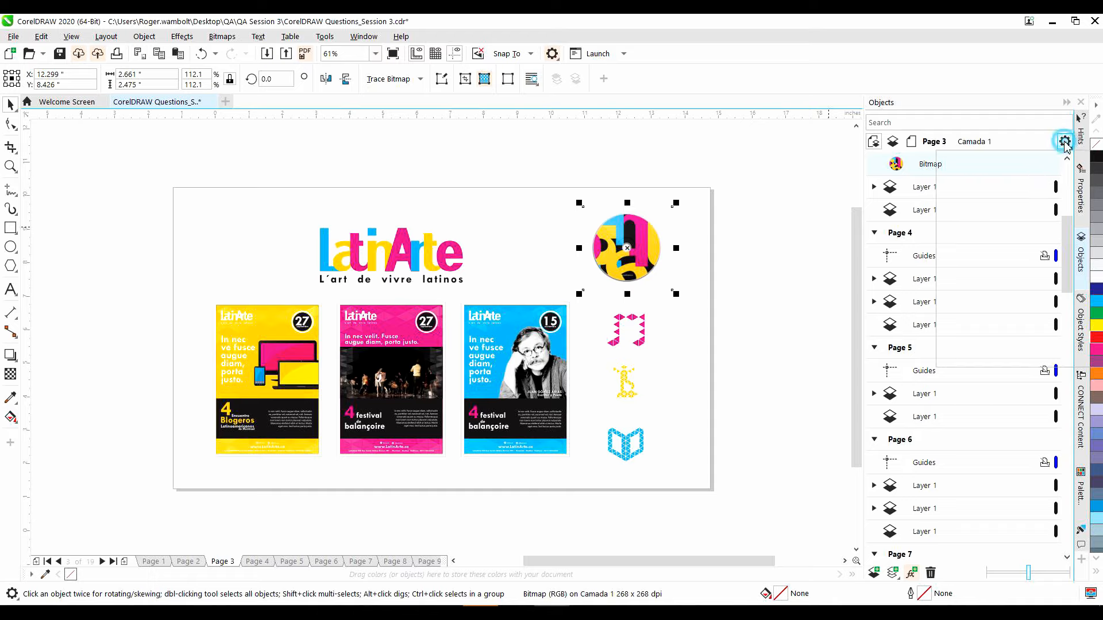
pyautogui.click(1065, 142)
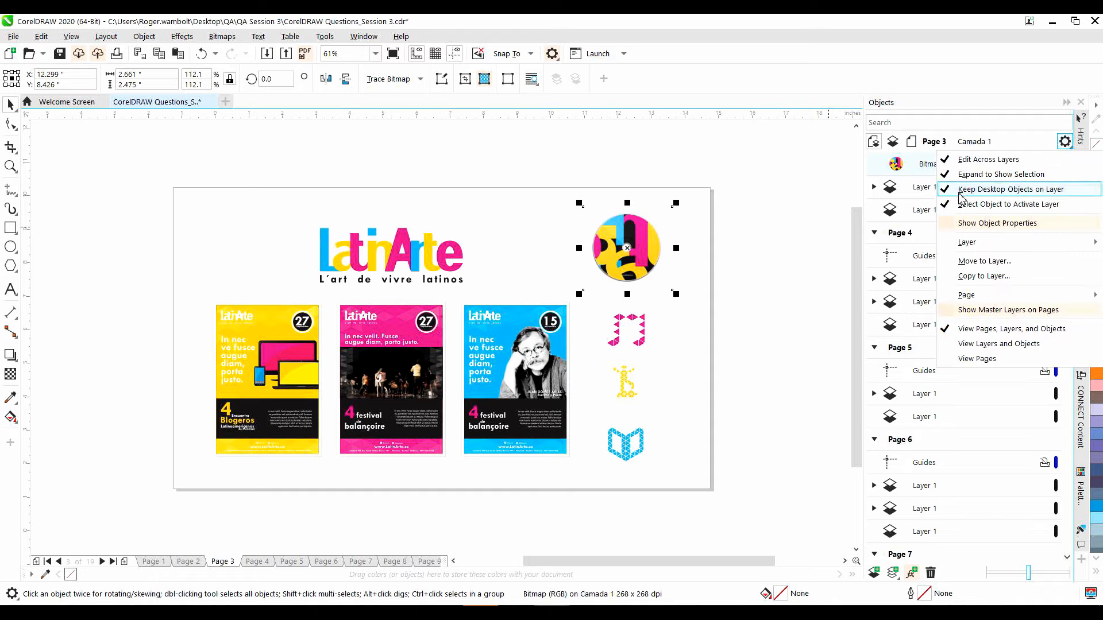
pyautogui.moveTo(1038, 195)
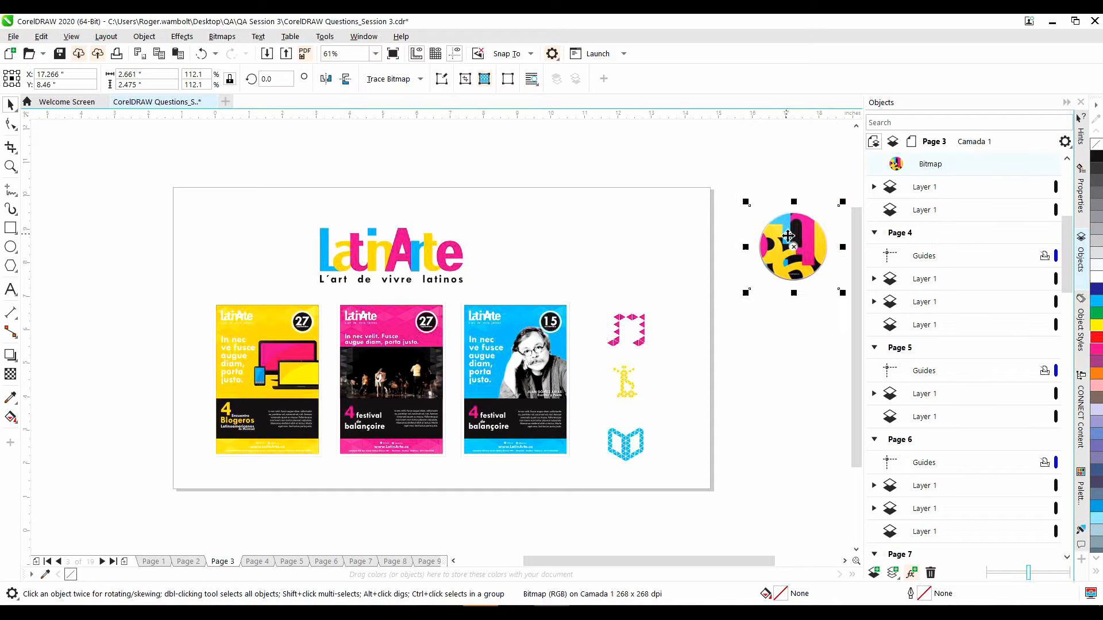
pyautogui.click(187, 561)
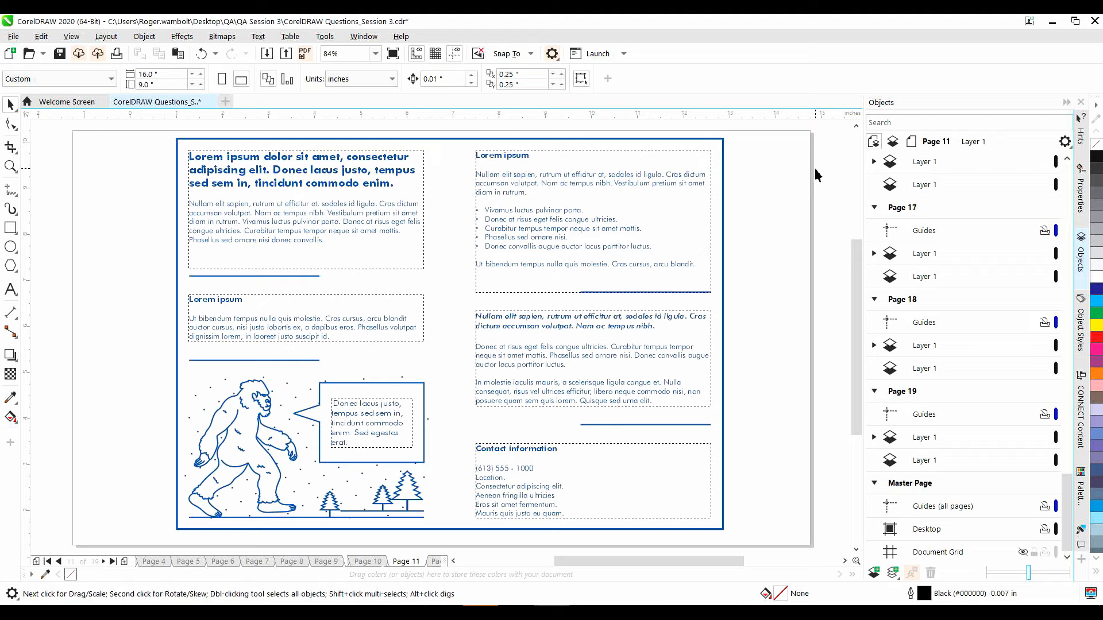
pyautogui.moveTo(652, 201)
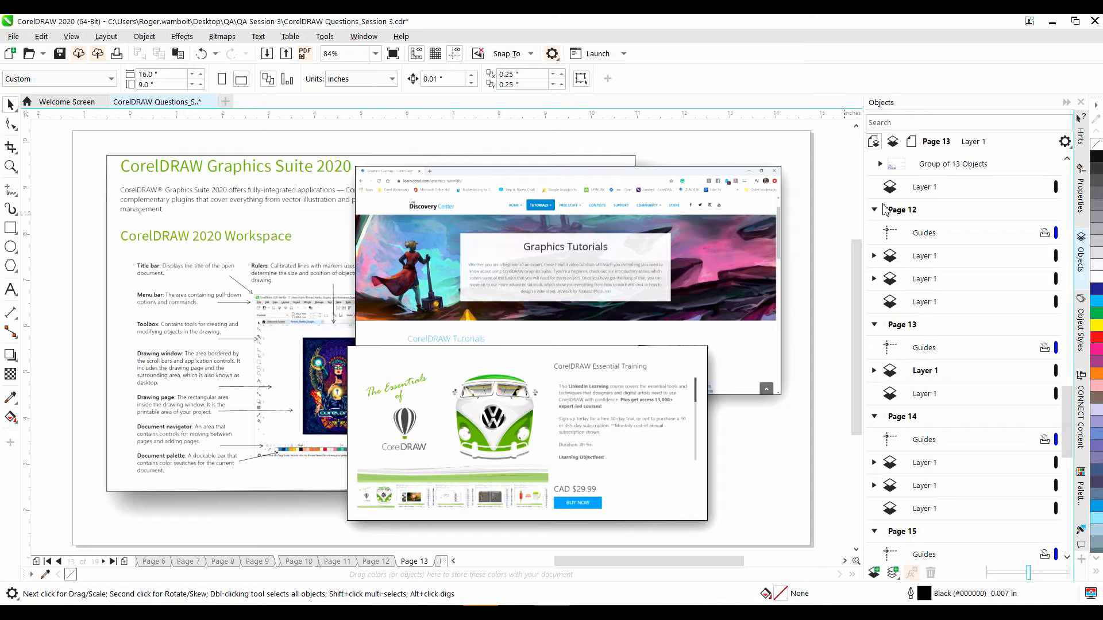
pyautogui.moveTo(875, 209)
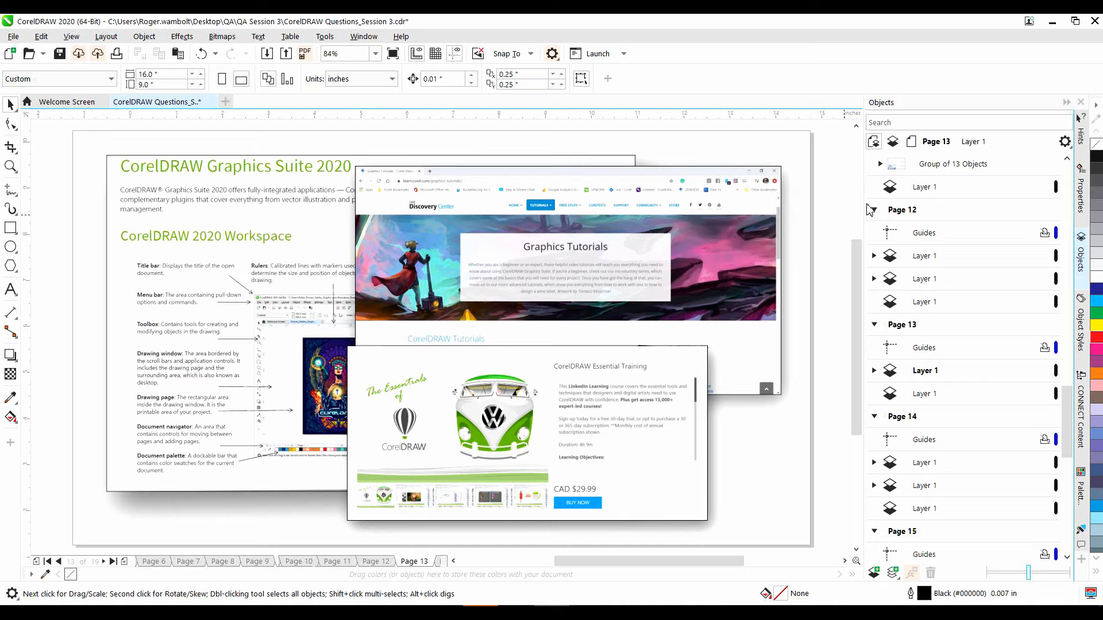
# Turn on the Hints panel from the Help menu.
pyautogui.click(401, 36)
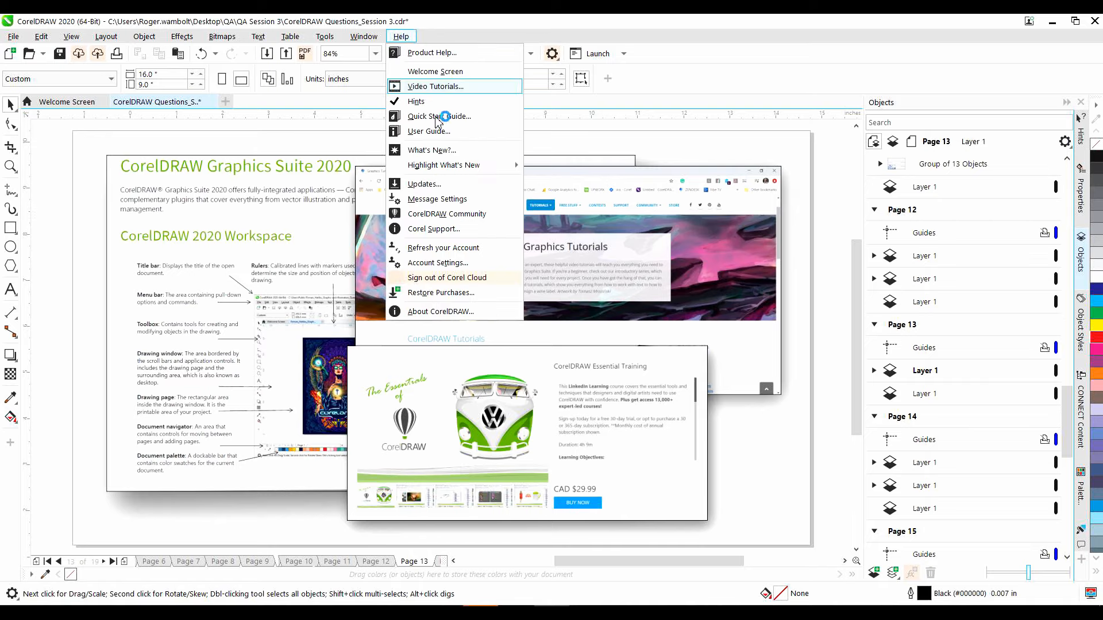
pyautogui.moveTo(416, 101)
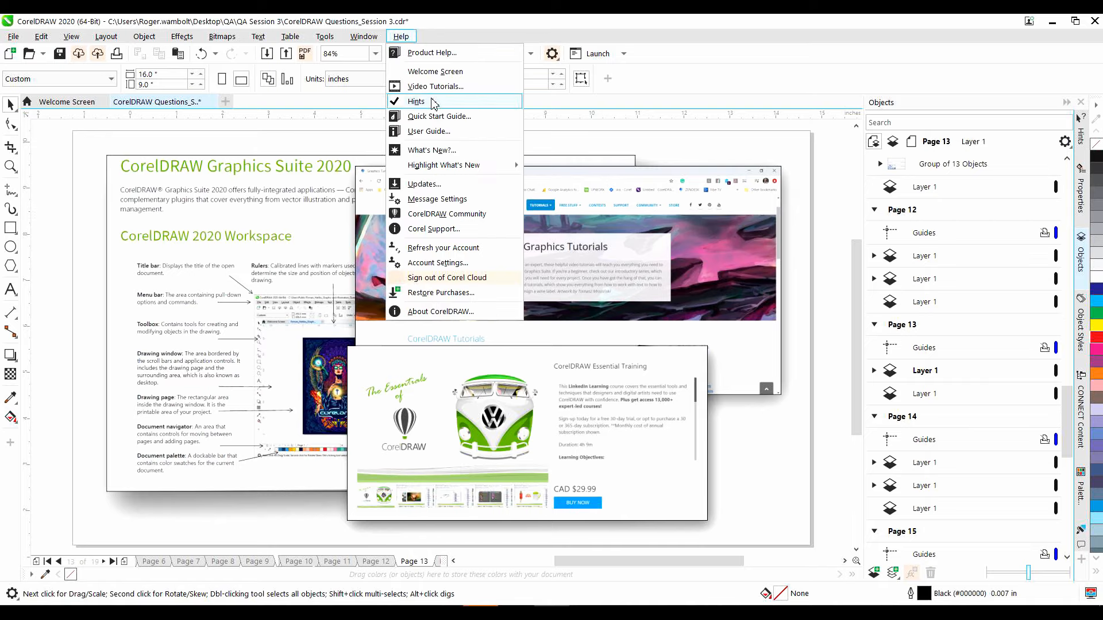
pyautogui.click(435, 72)
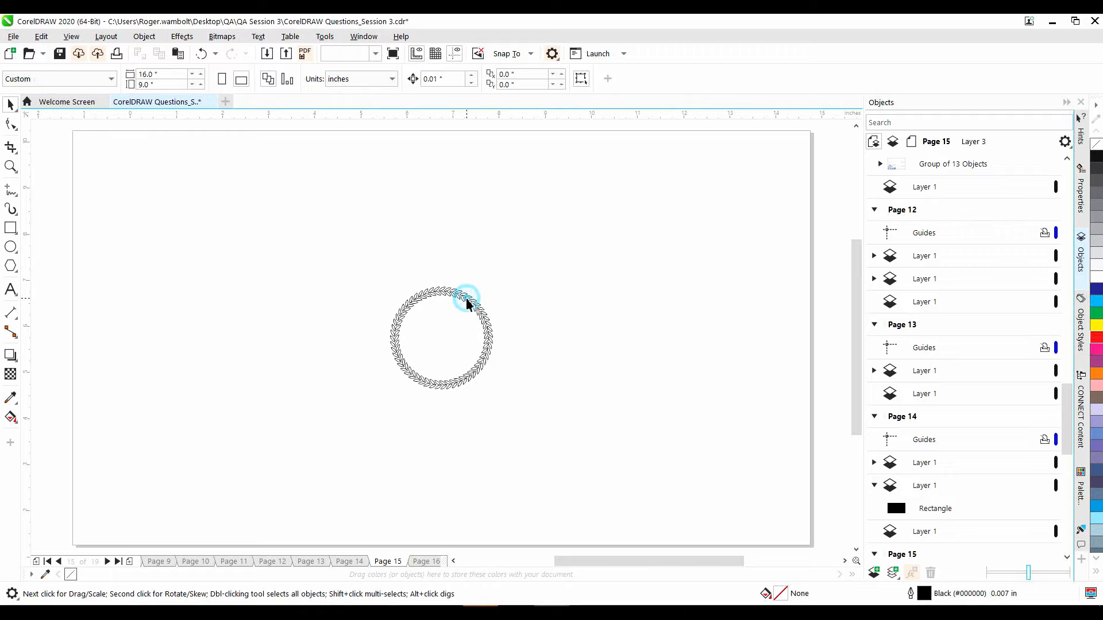
# Select the laurel circle, then open and confirm its outline pen settings.
pyautogui.click(464, 299)
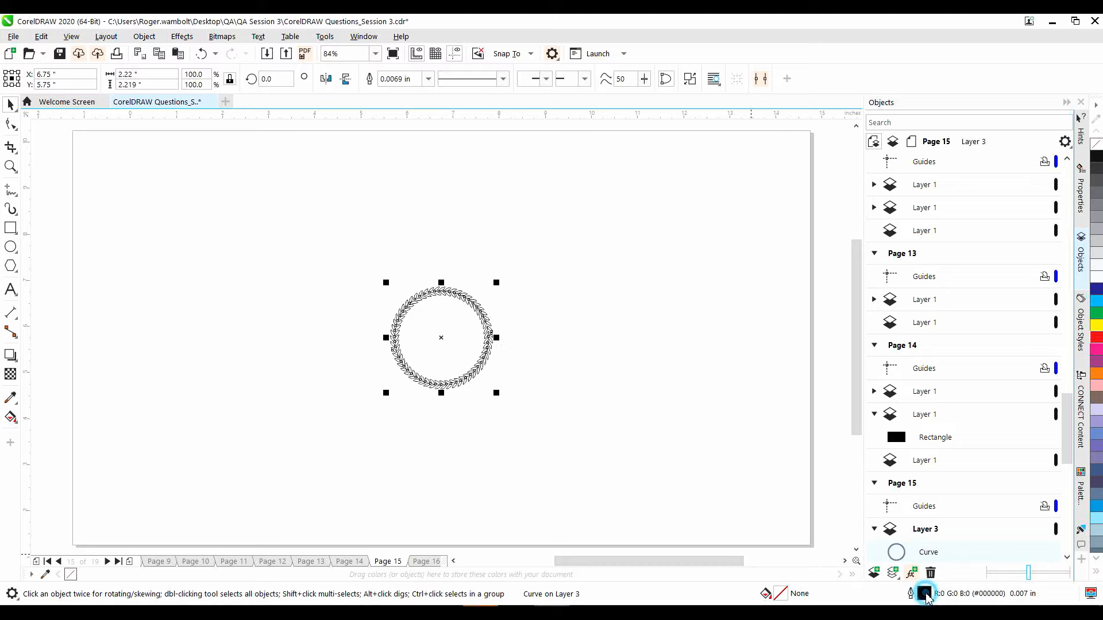
pyautogui.doubleClick(925, 593)
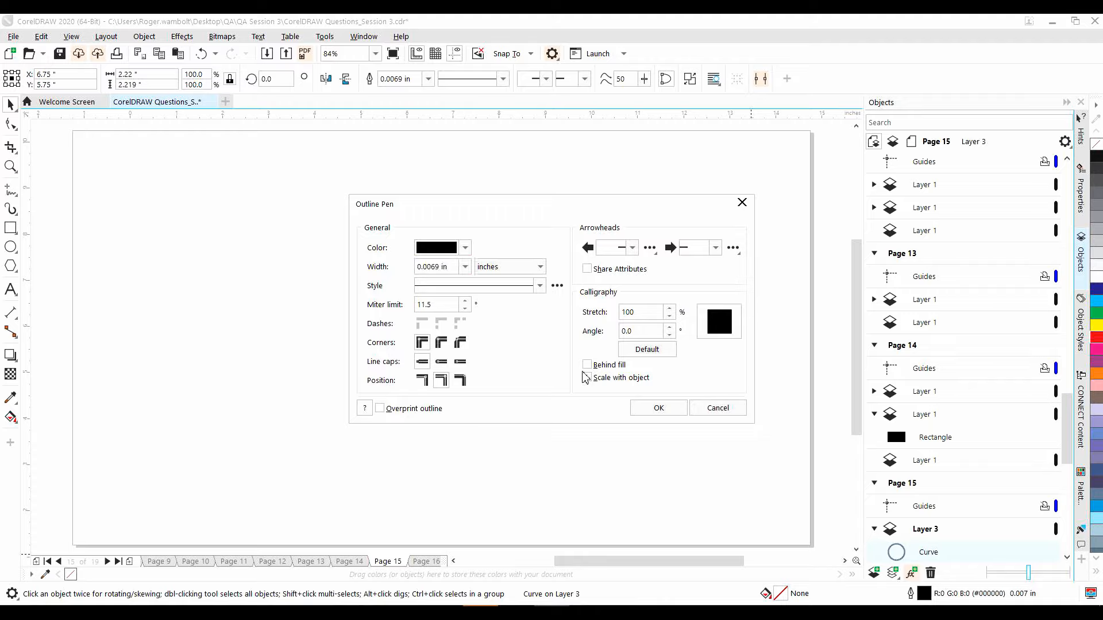
pyautogui.moveTo(699, 379)
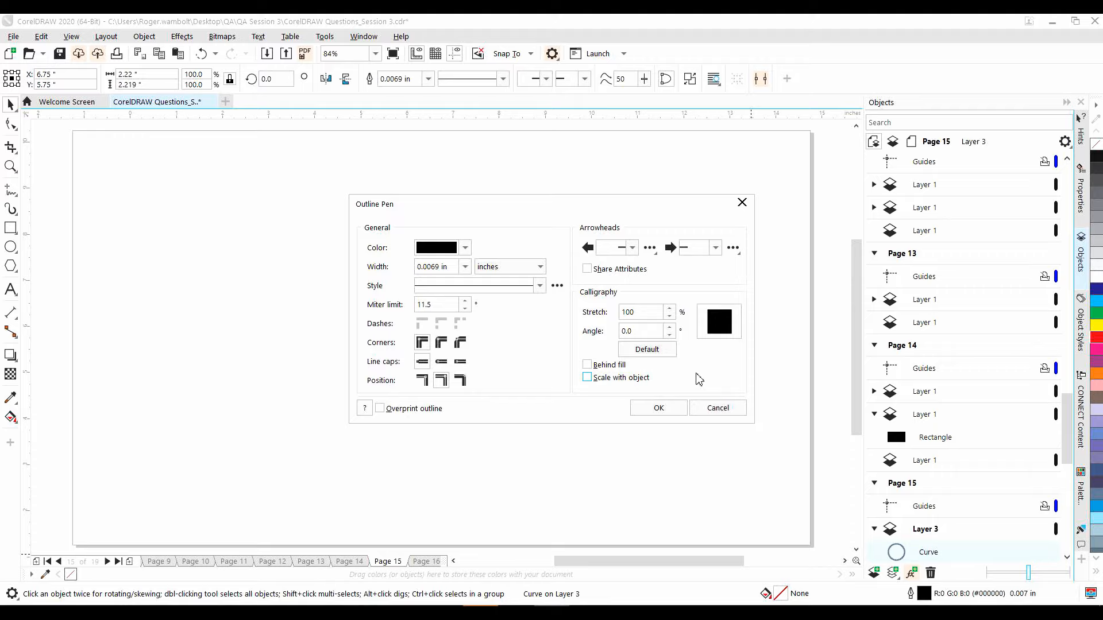
pyautogui.click(657, 408)
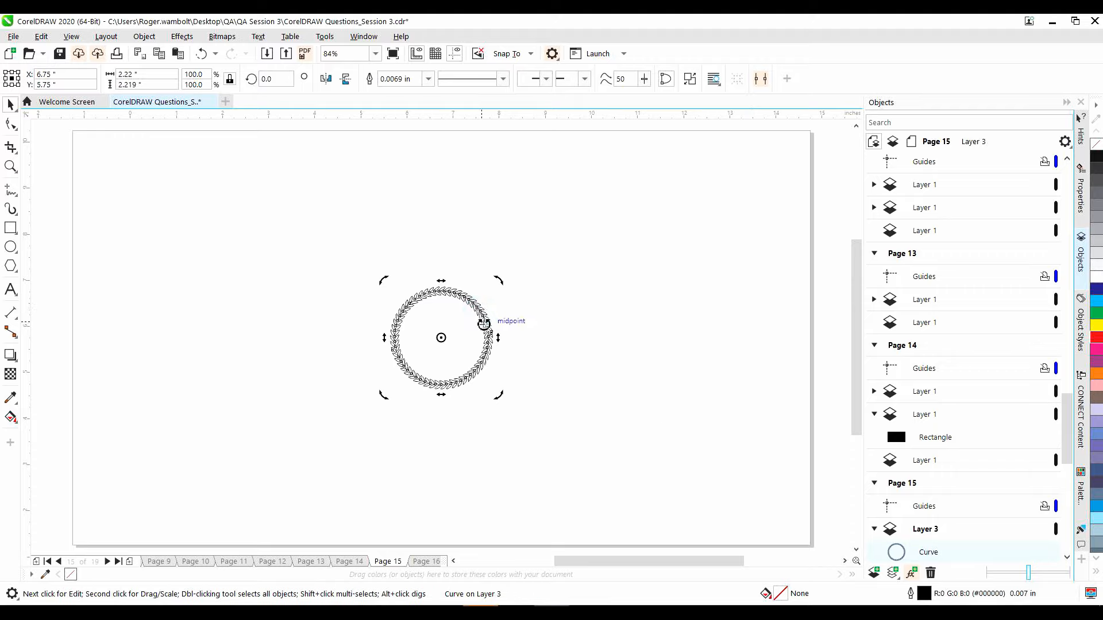
pyautogui.moveTo(501, 395)
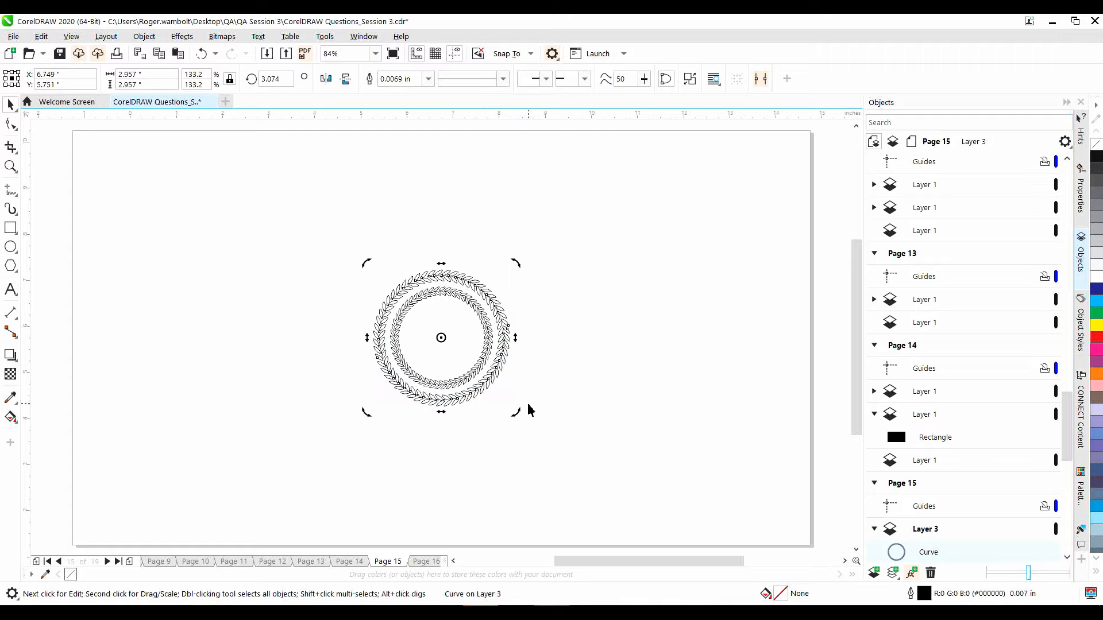
pyautogui.moveTo(581, 411)
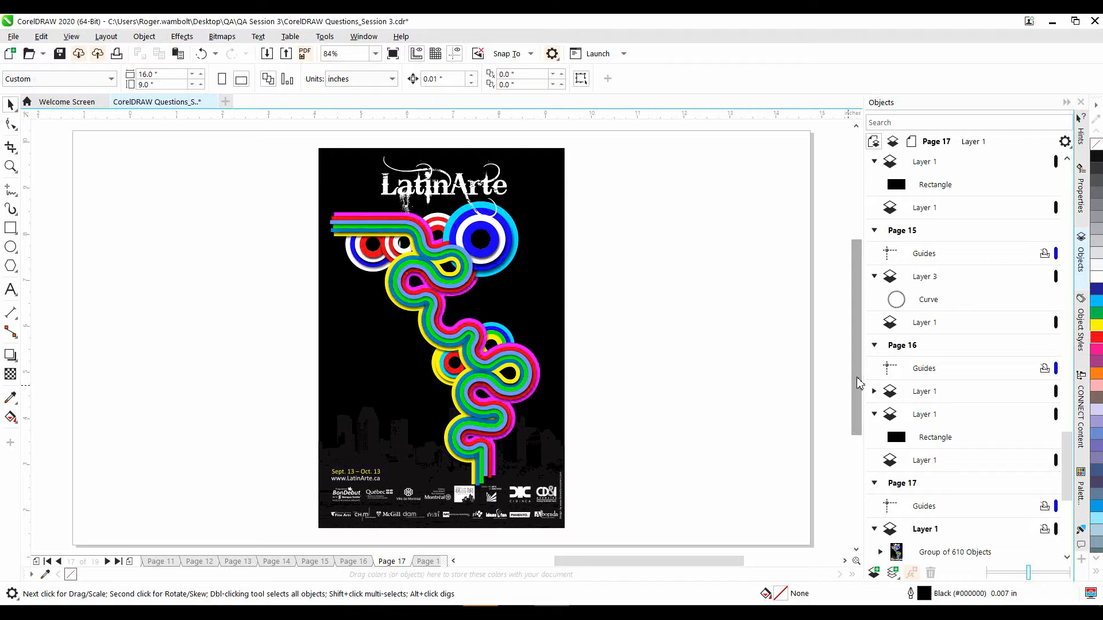
pyautogui.moveTo(558, 262)
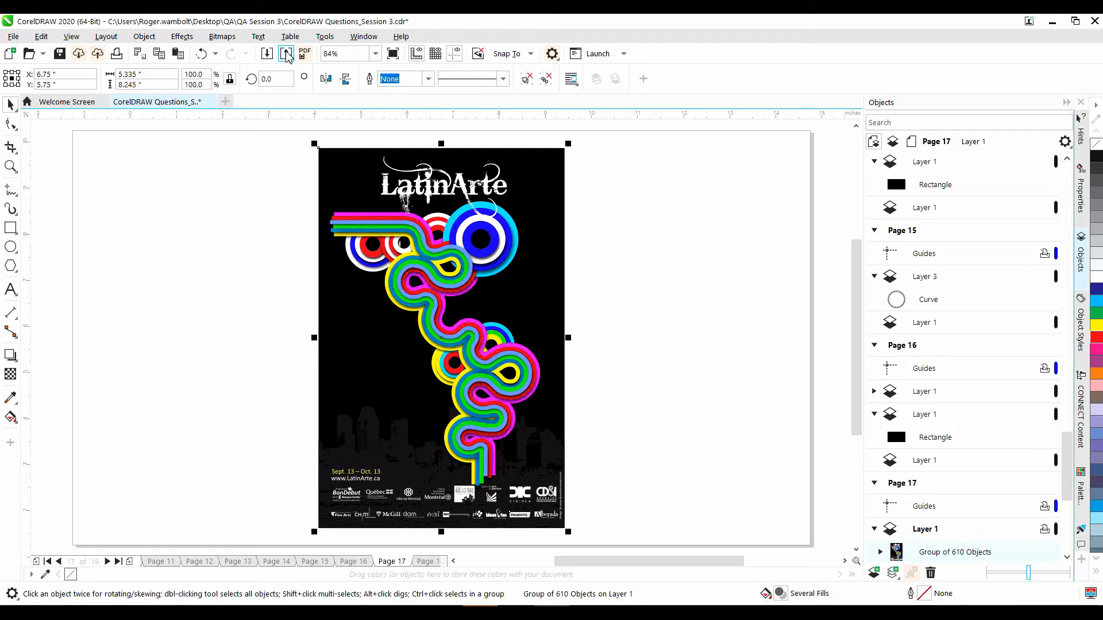
# Export the LatinArte poster page as a JPG image.
pyautogui.click(285, 53)
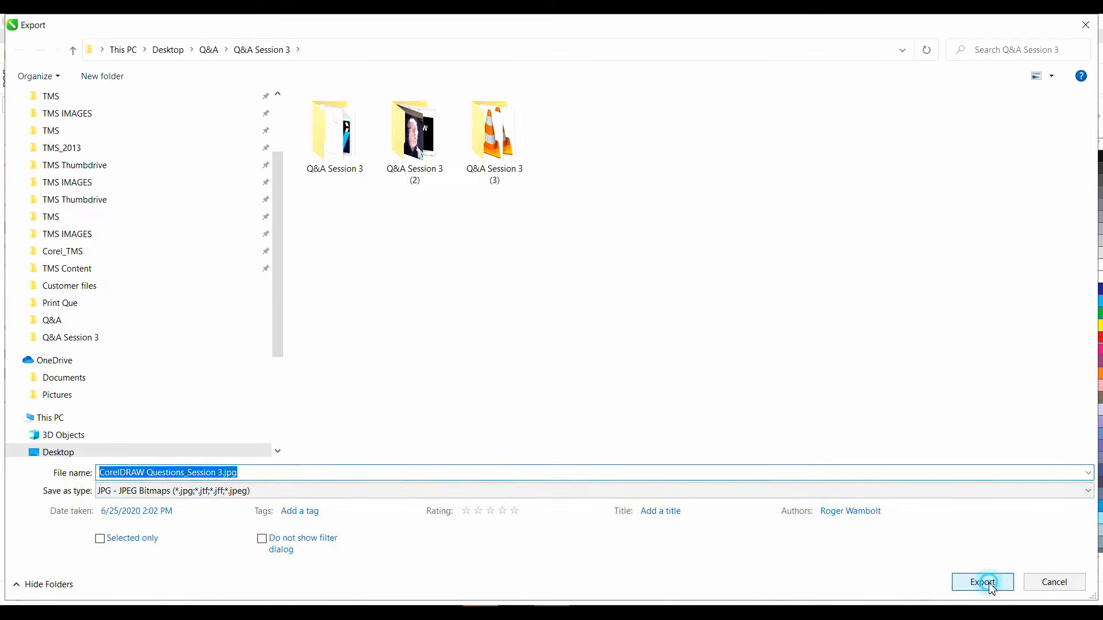
pyautogui.click(981, 581)
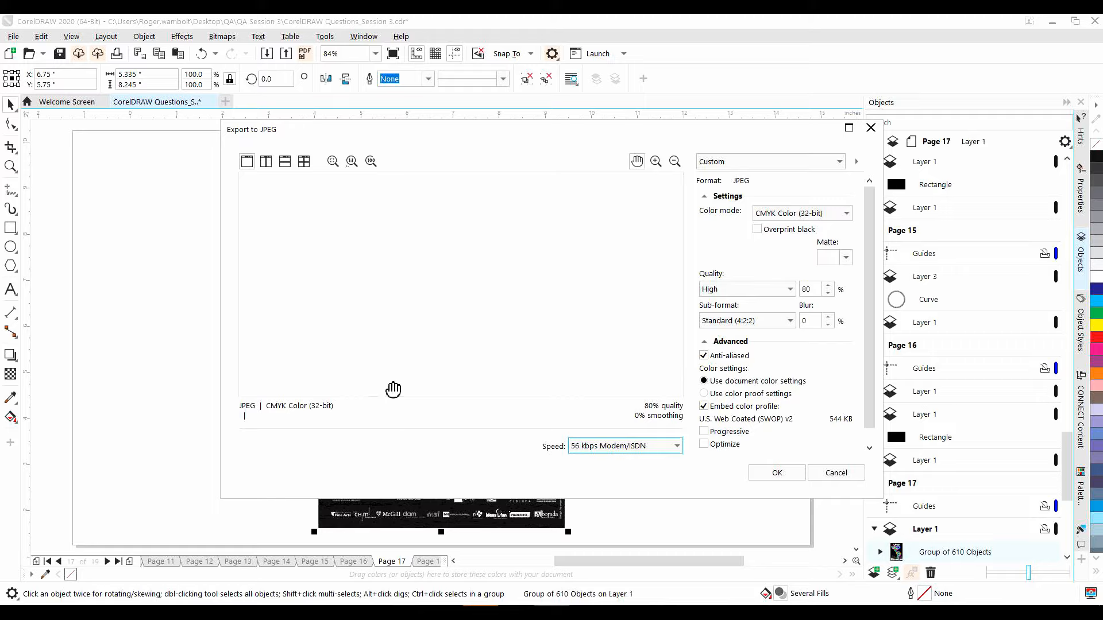
pyautogui.moveTo(860, 524)
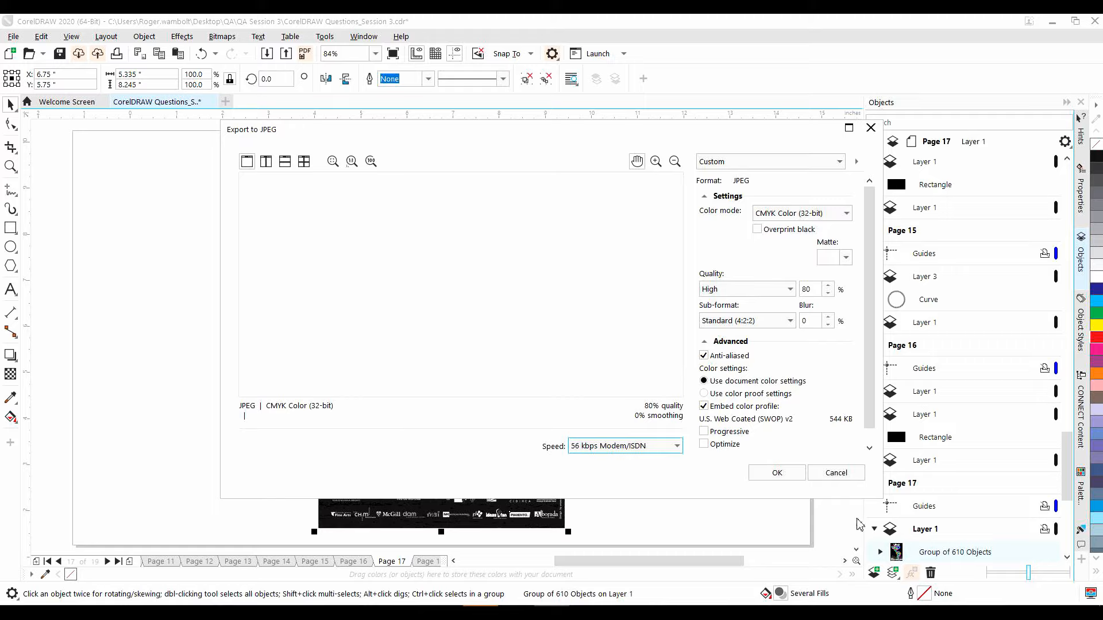
pyautogui.click(834, 472)
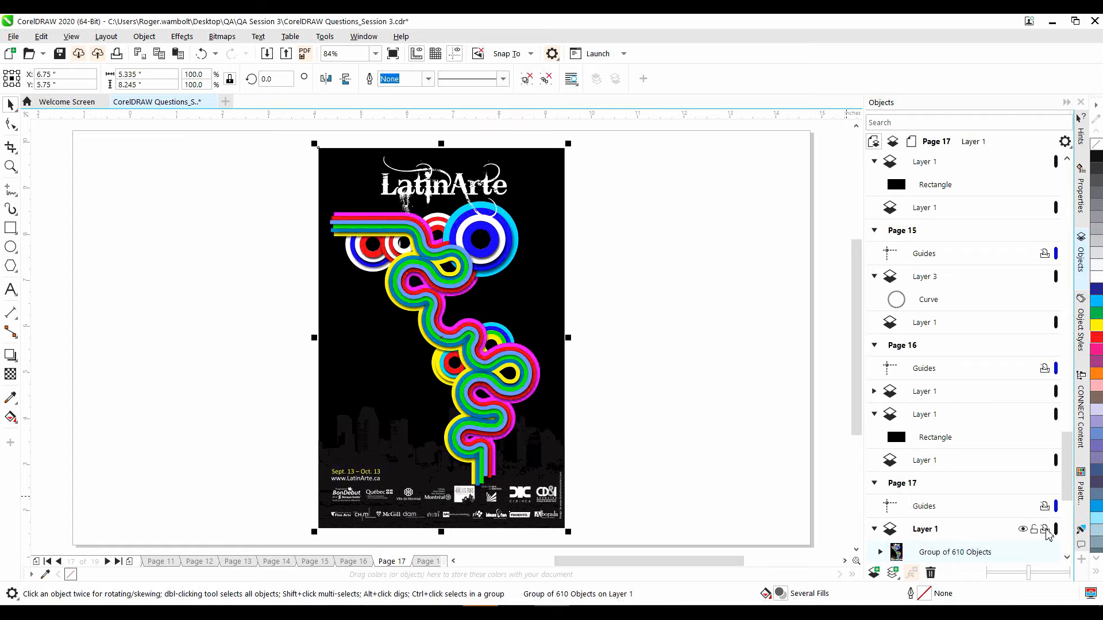
pyautogui.moveTo(359, 170)
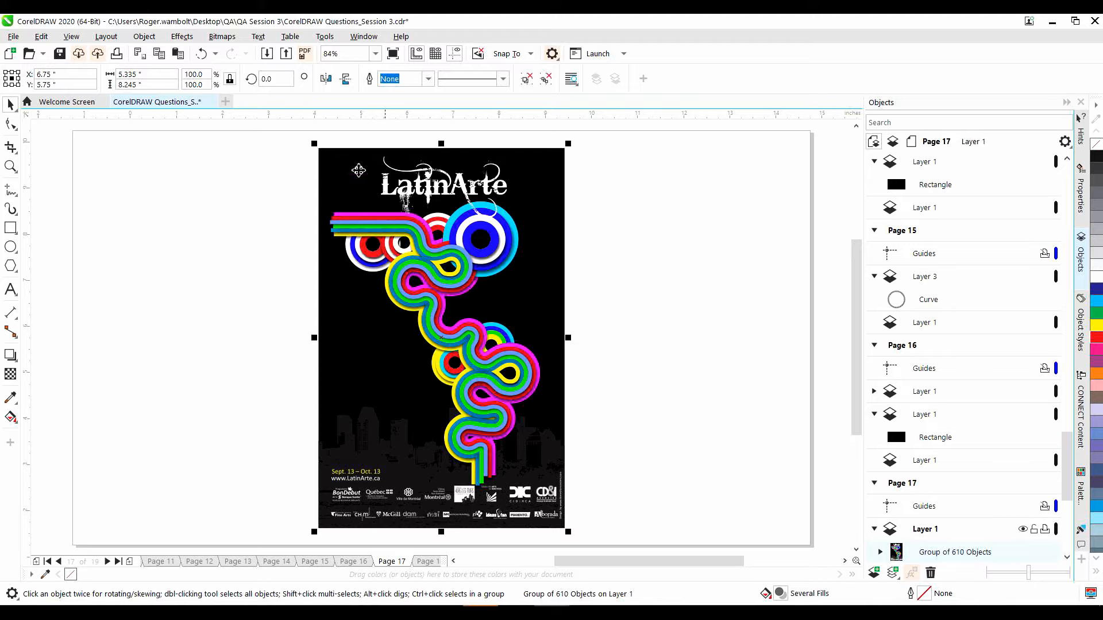
# Repeat the JPEG export, accepting the file name, location and export settings.
pyautogui.click(287, 53)
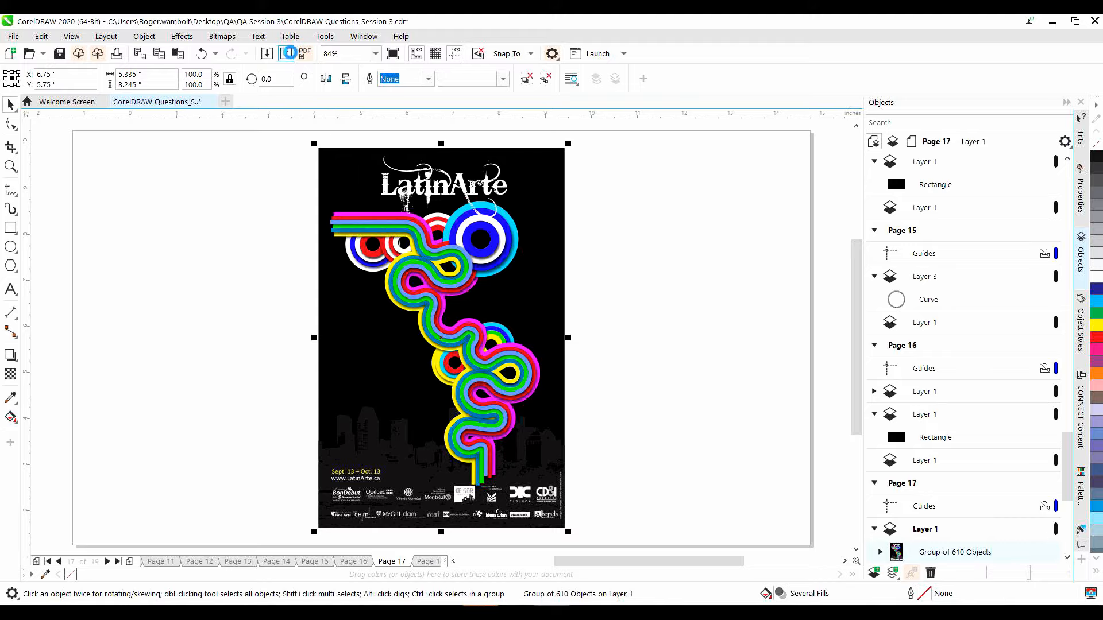
pyautogui.click(288, 53)
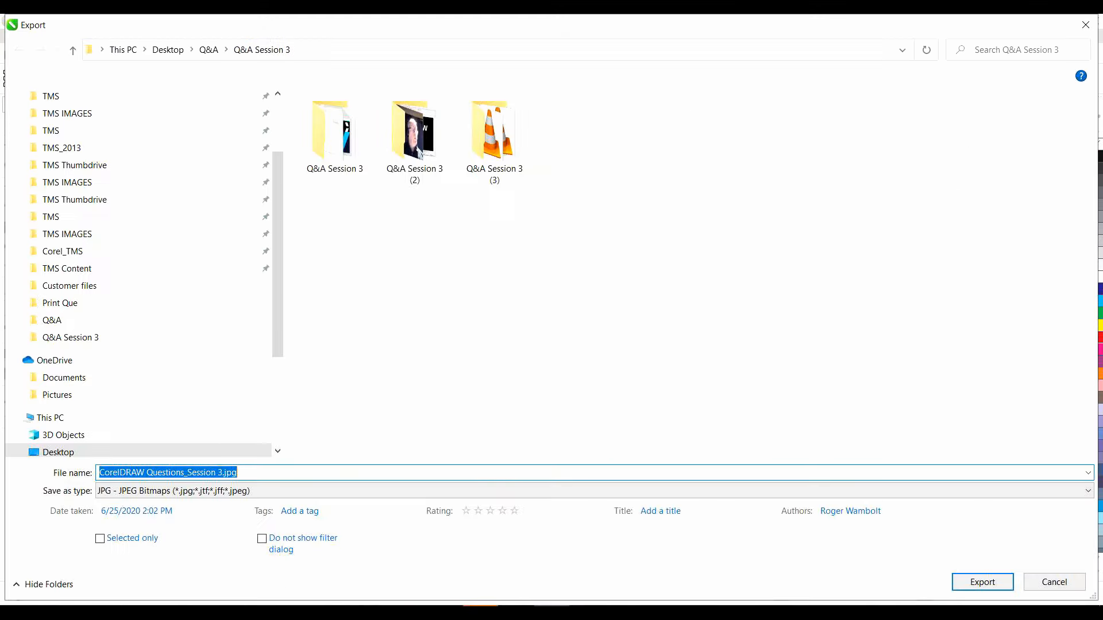
pyautogui.click(981, 582)
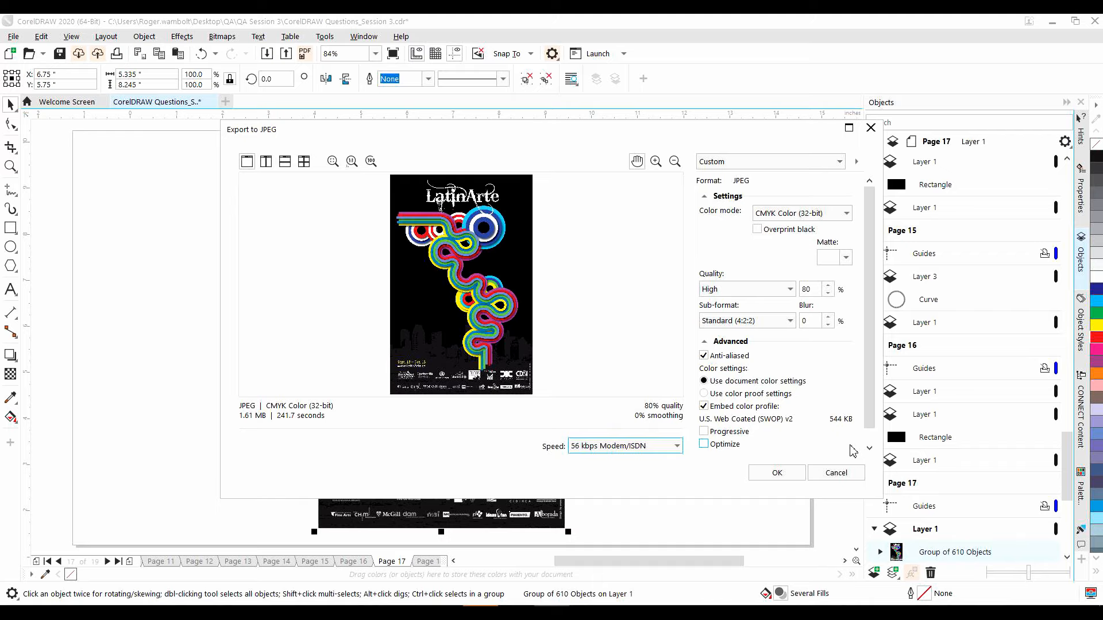
pyautogui.click(836, 472)
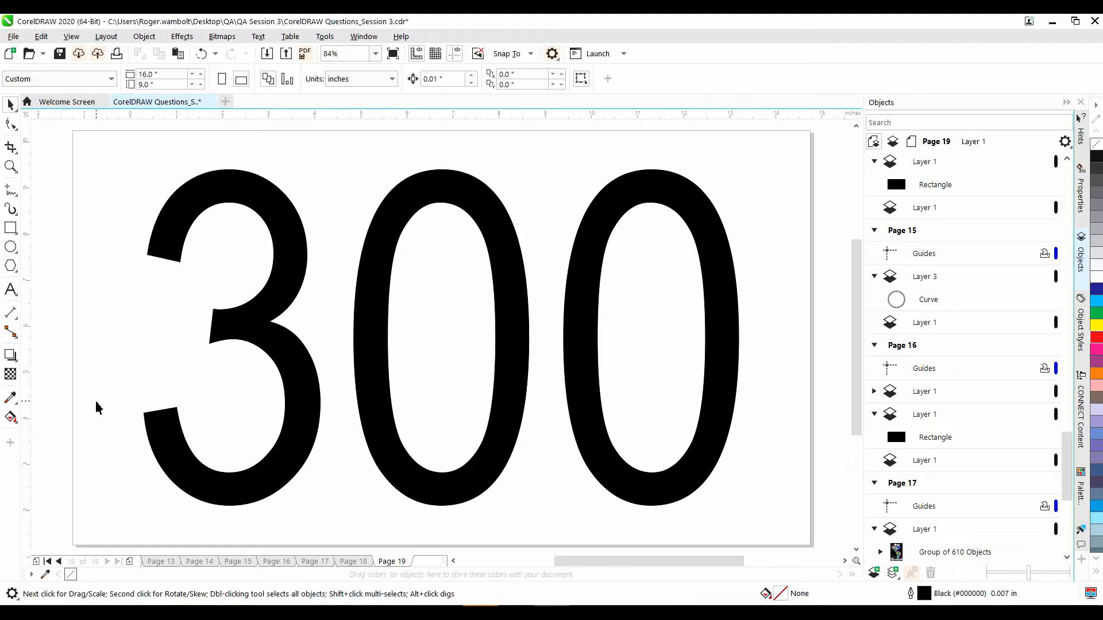
pyautogui.moveTo(23, 253)
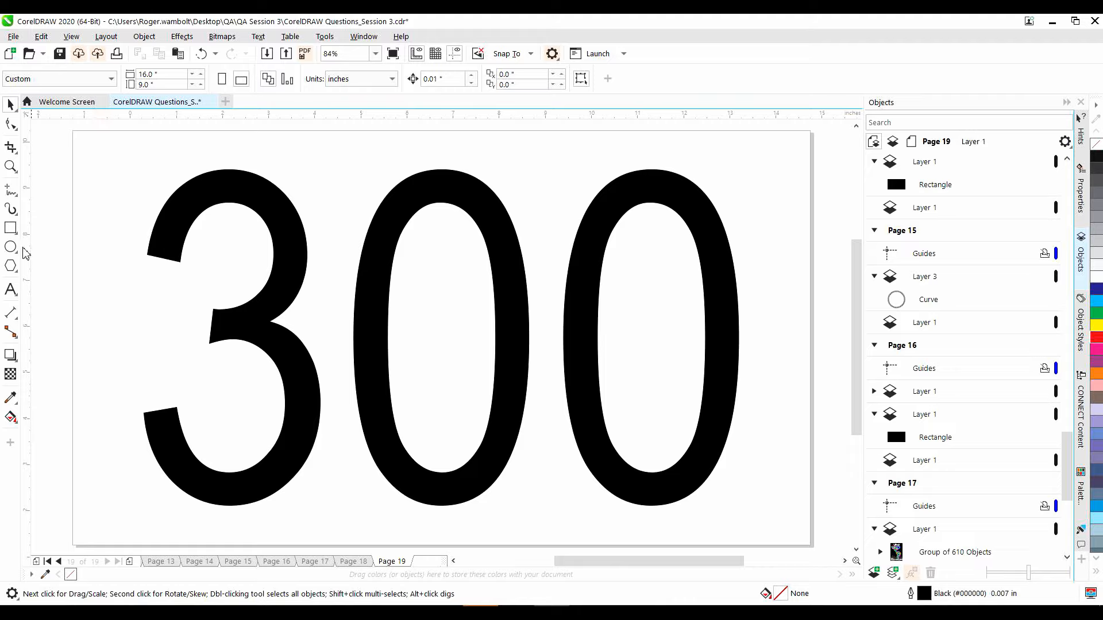
# Create the Untitled-1 document with 300 pages sized 19 by 13 inches.
pyautogui.click(10, 53)
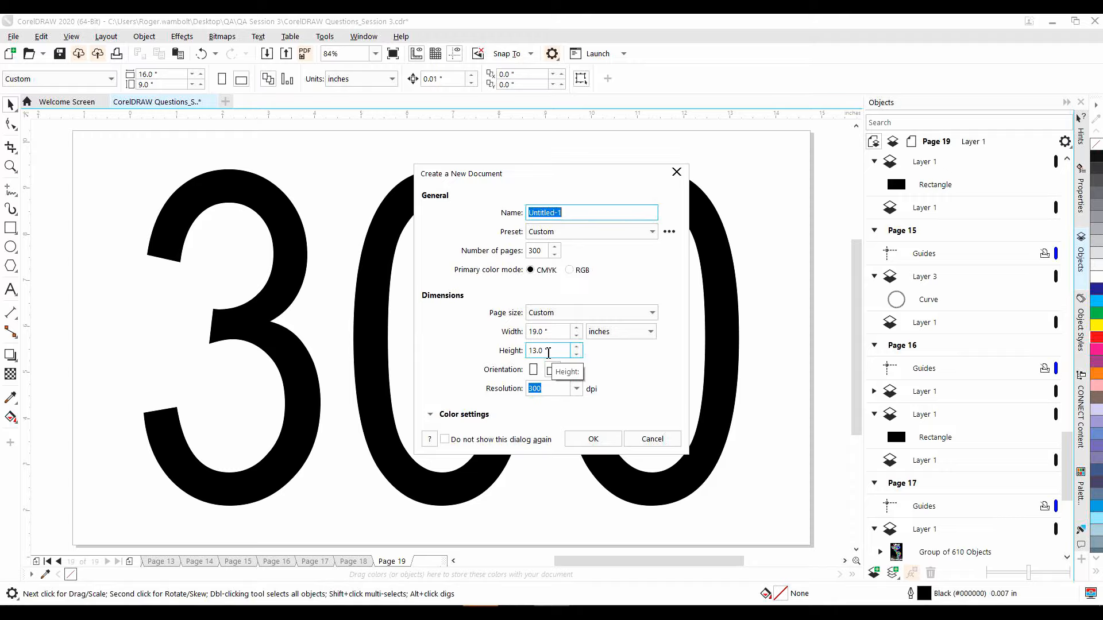
pyautogui.moveTo(592, 439)
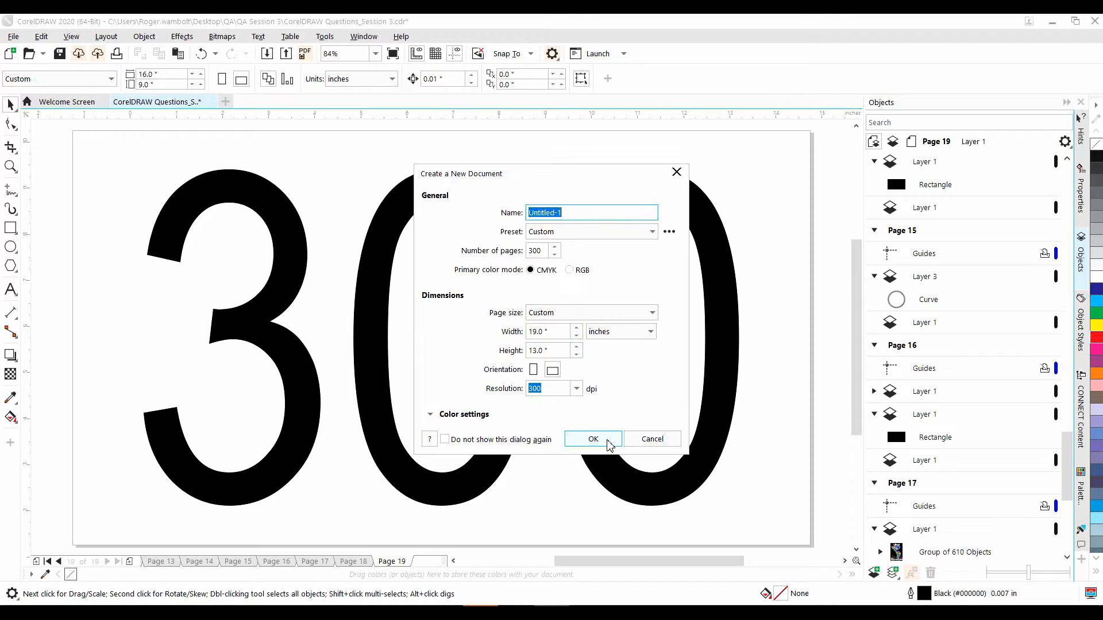
pyautogui.click(592, 439)
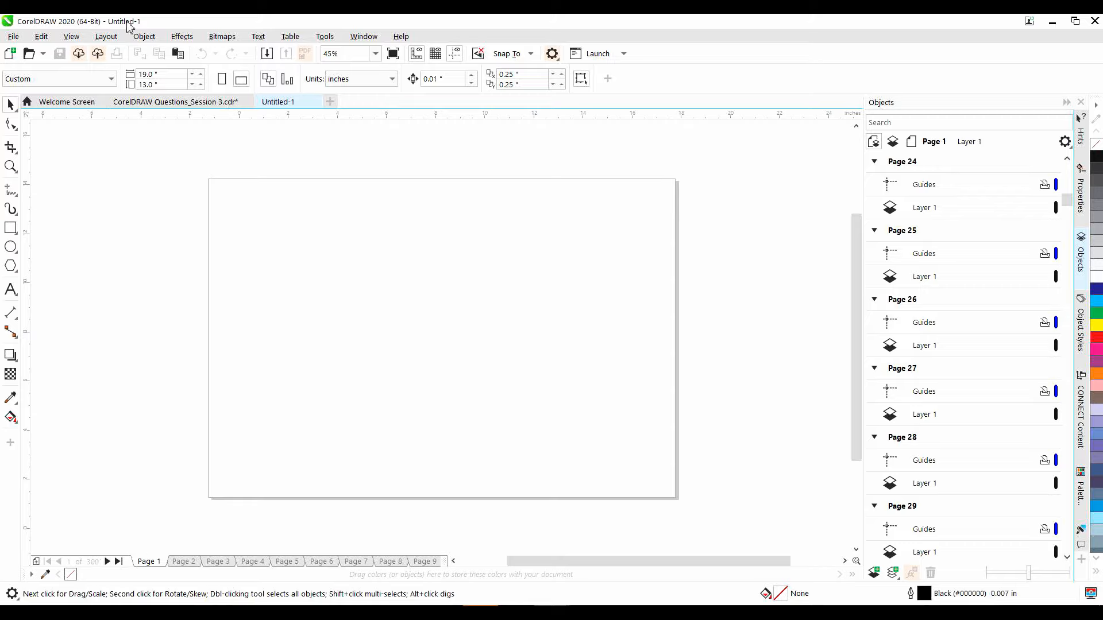
# Insert a page number on all pages from the Layout menu and finish editing it.
pyautogui.click(106, 35)
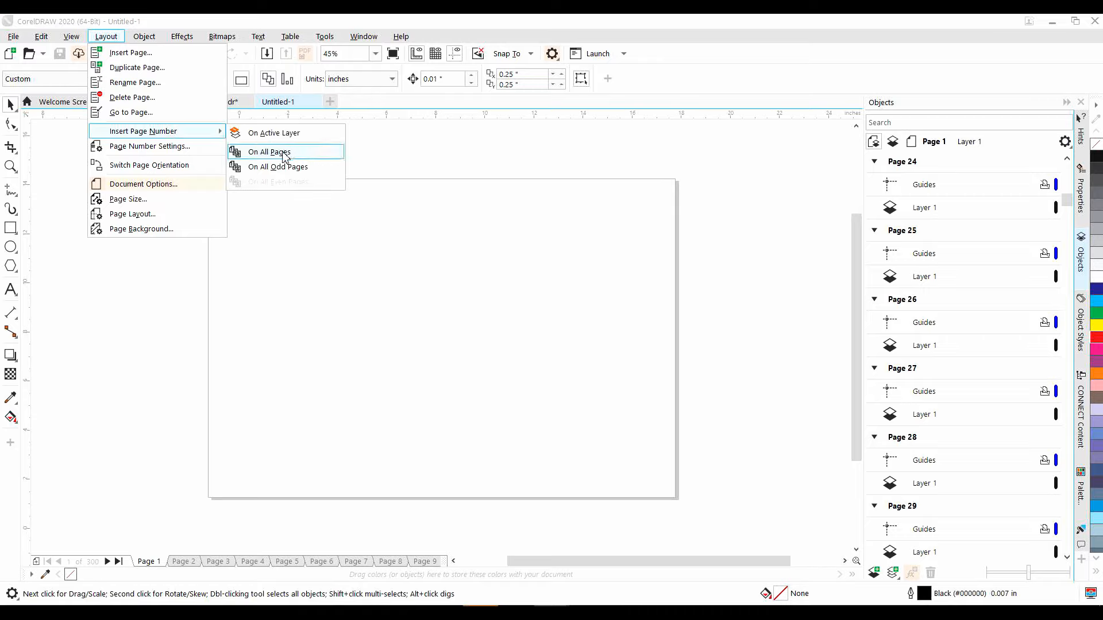
pyautogui.click(268, 151)
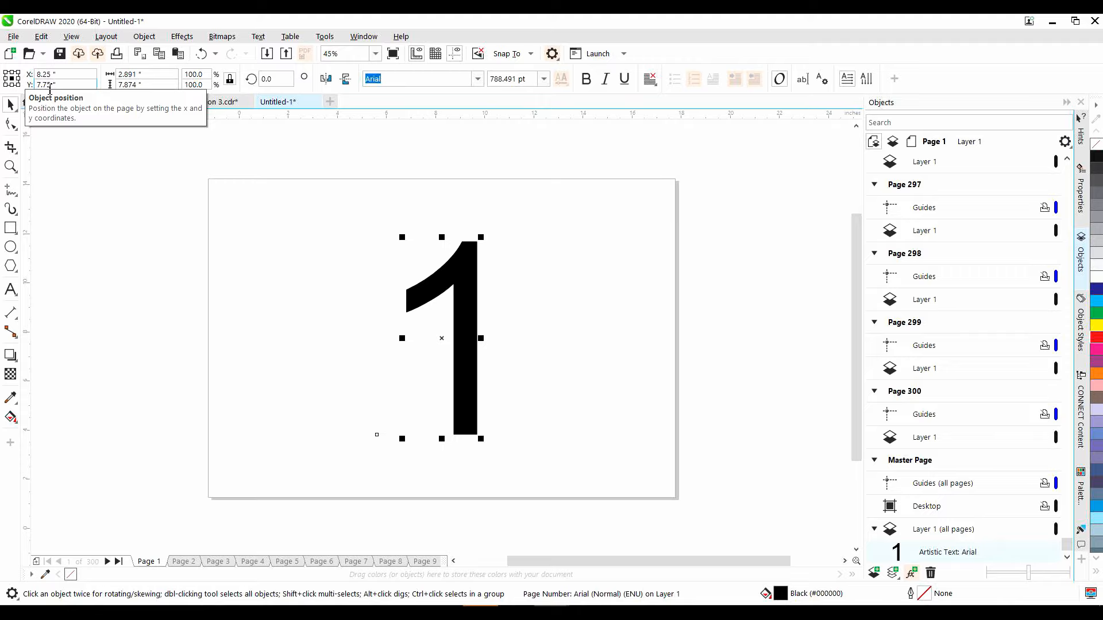
pyautogui.click(473, 279)
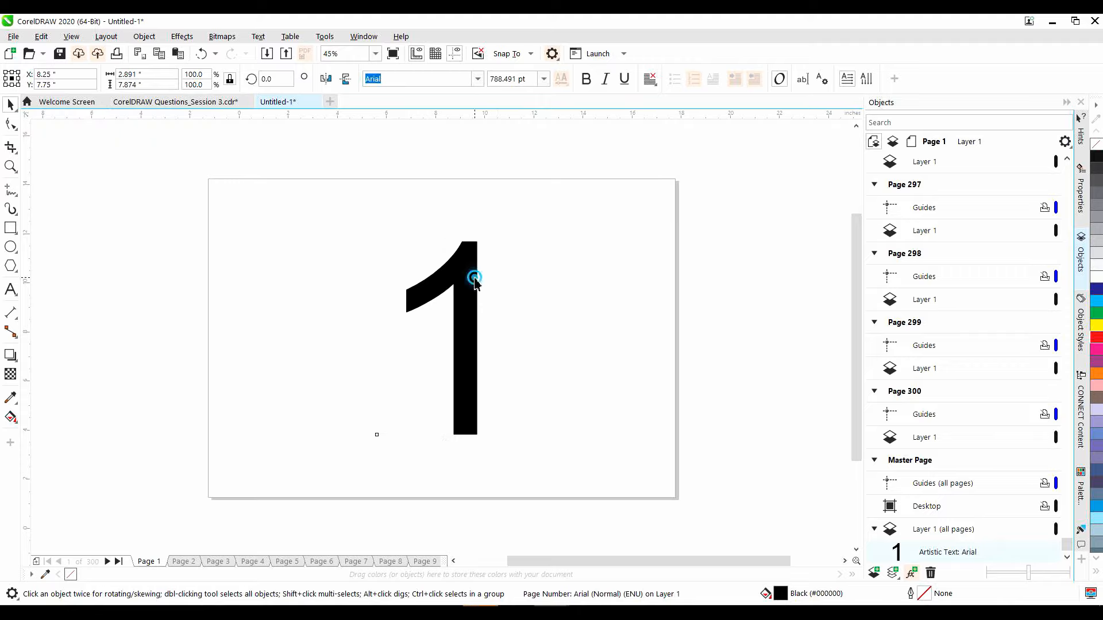
pyautogui.click(475, 278)
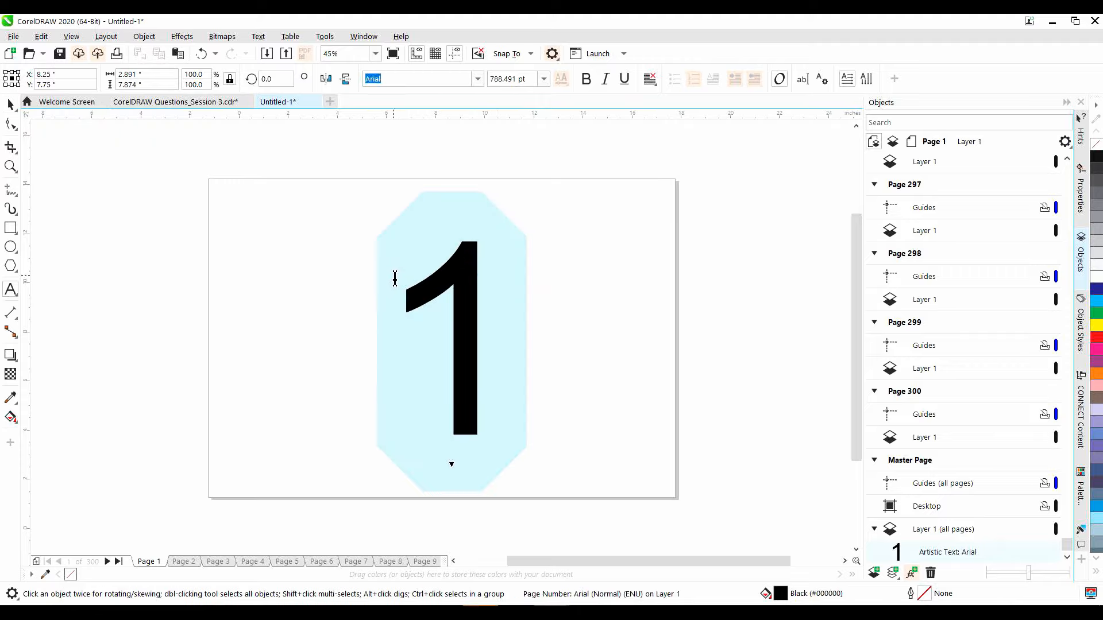
pyautogui.click(649, 78)
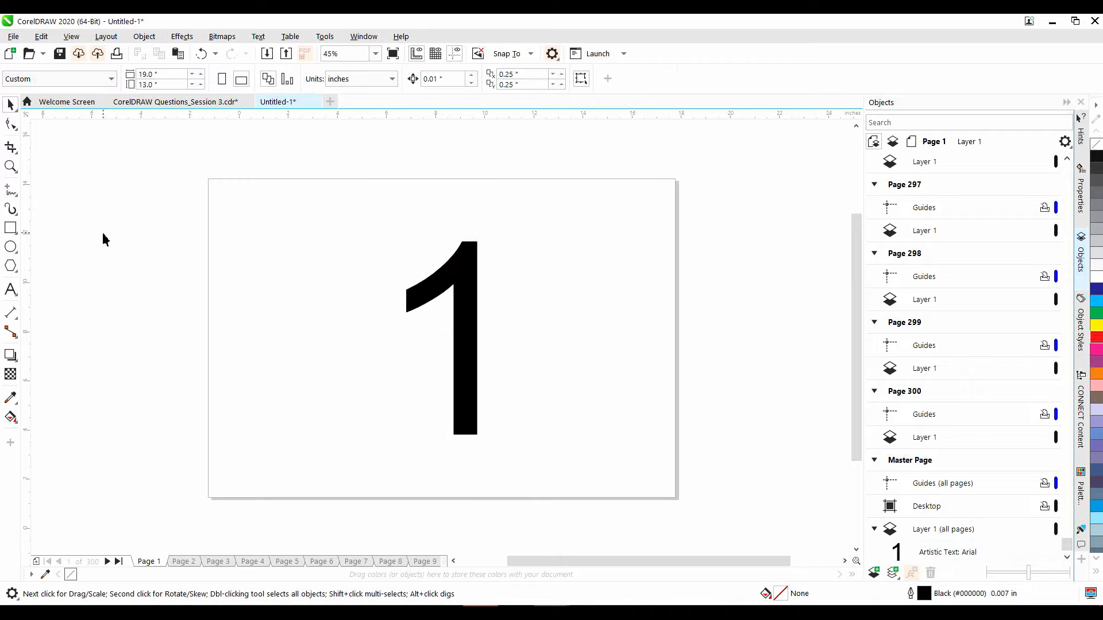
pyautogui.moveTo(111, 249)
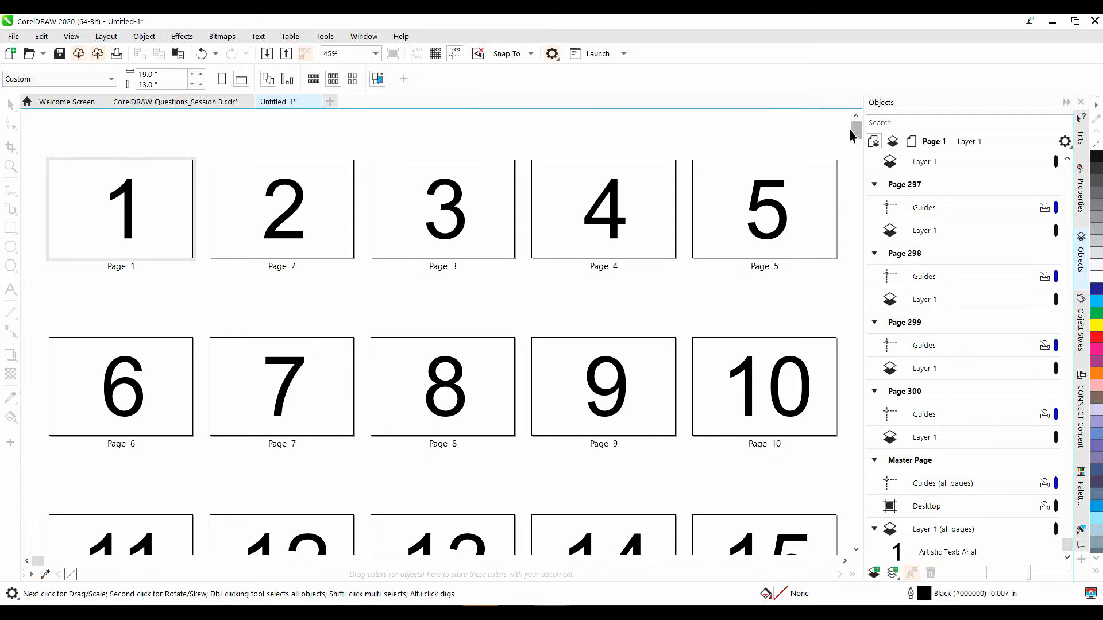
# Scroll through the page sorter thumbnails to check each page's number.
pyautogui.scroll(-3)
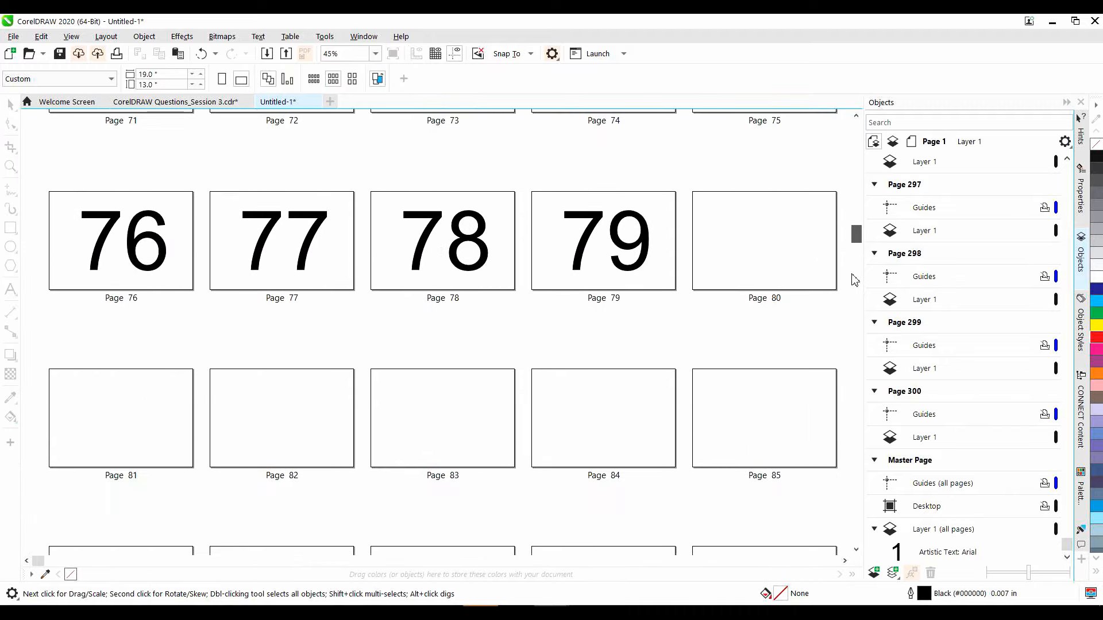
pyautogui.scroll(-3)
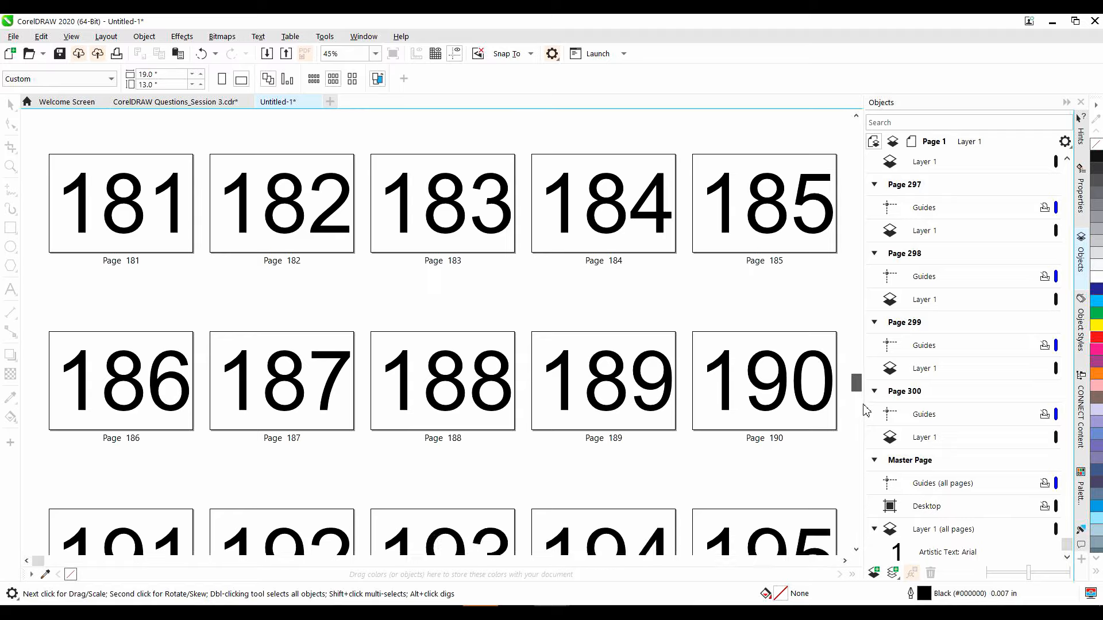
pyautogui.scroll(-3)
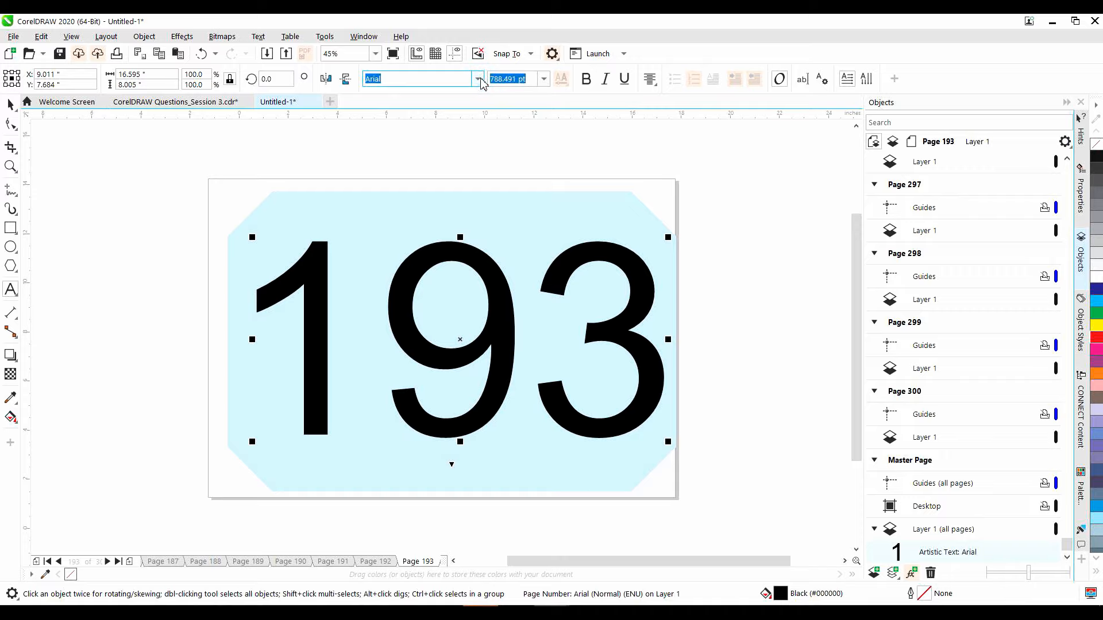
# Change the page number's font to College in the property bar font list.
pyautogui.click(477, 78)
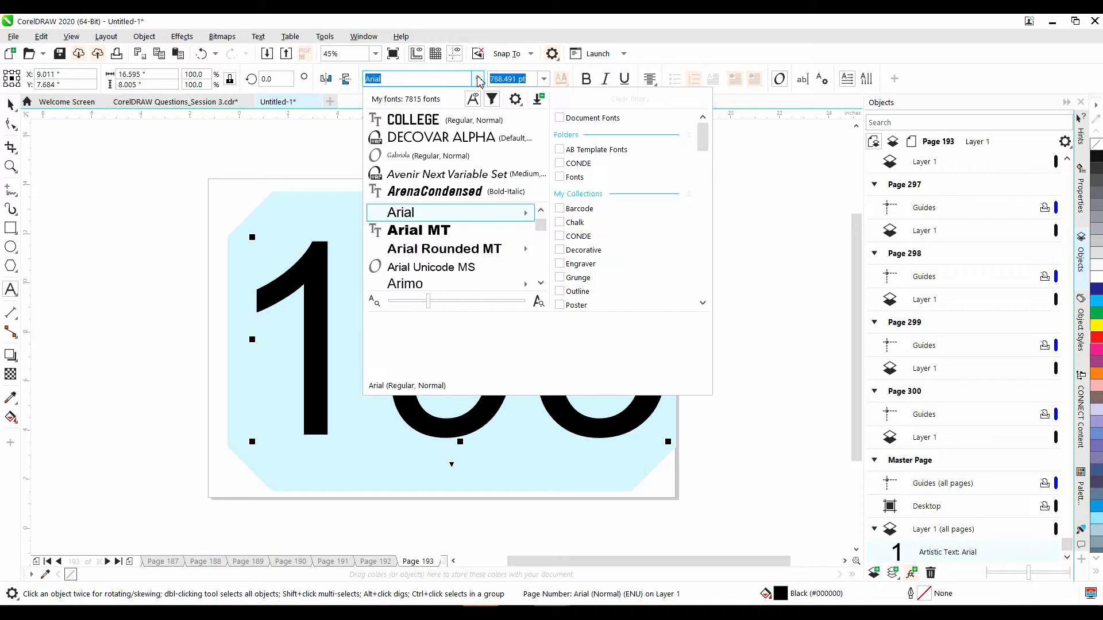
pyautogui.write('College')
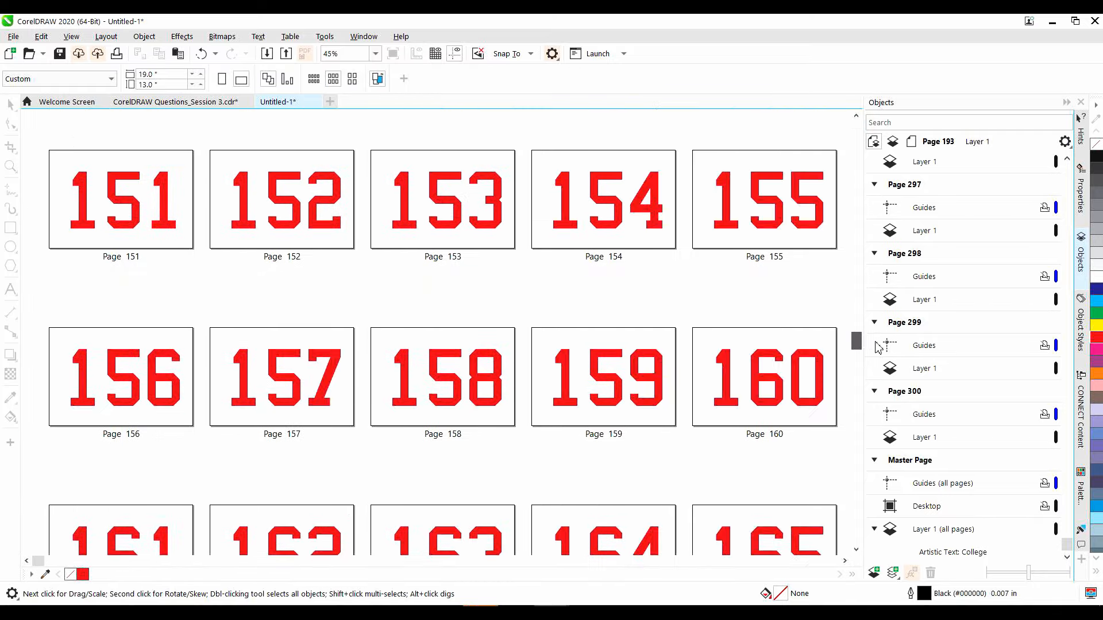
# Scroll the thumbnails to see red College numbers on pages 156 through 165.
pyautogui.scroll(-3)
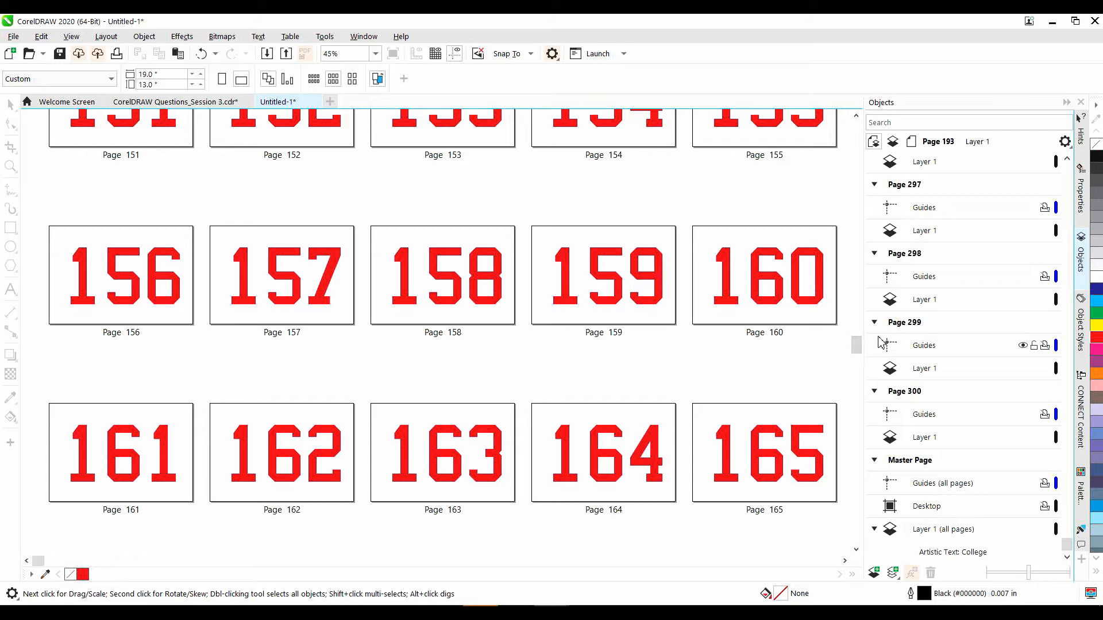